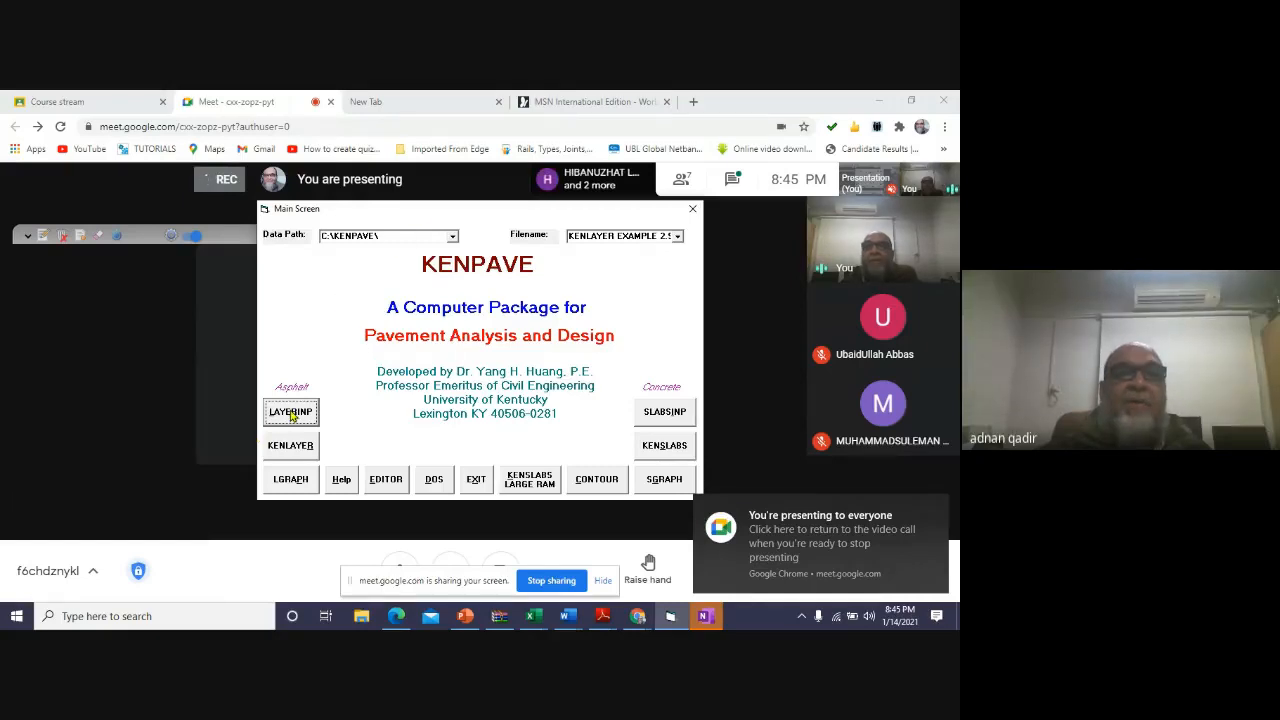
- Open the LAYERINP editor and create a new untitled data file
left_click(290, 412)
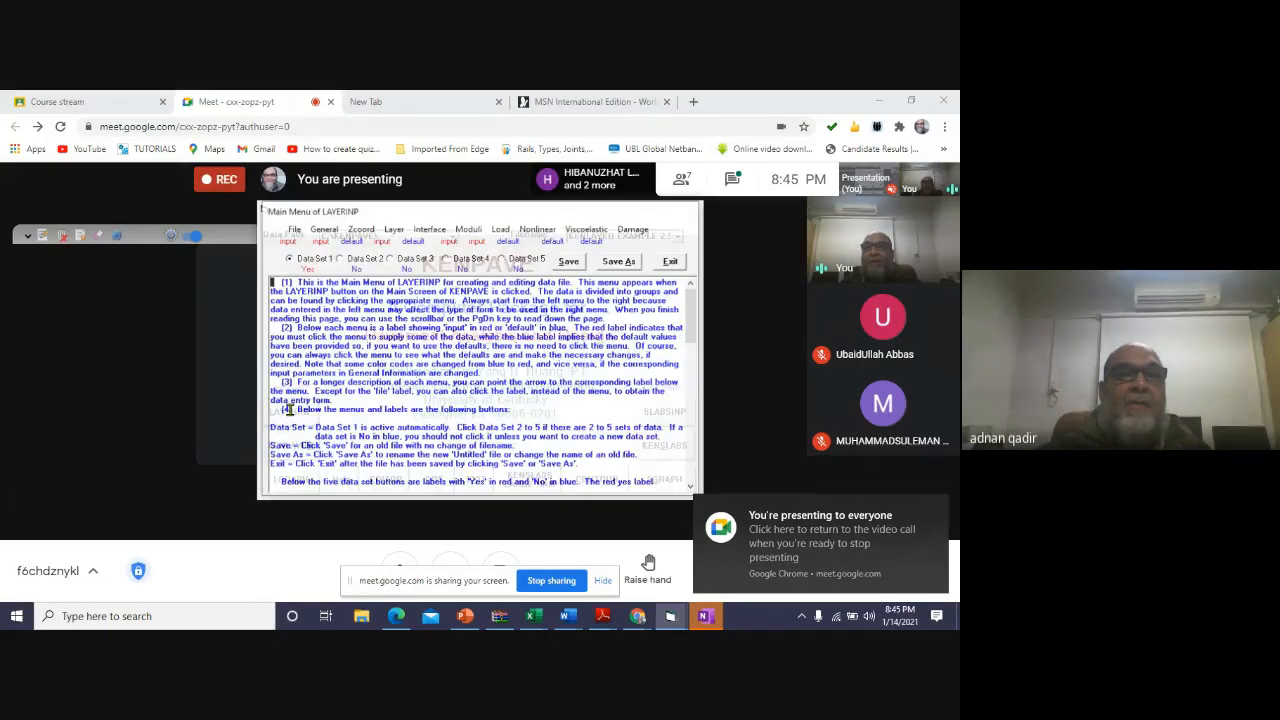
left_click(294, 228)
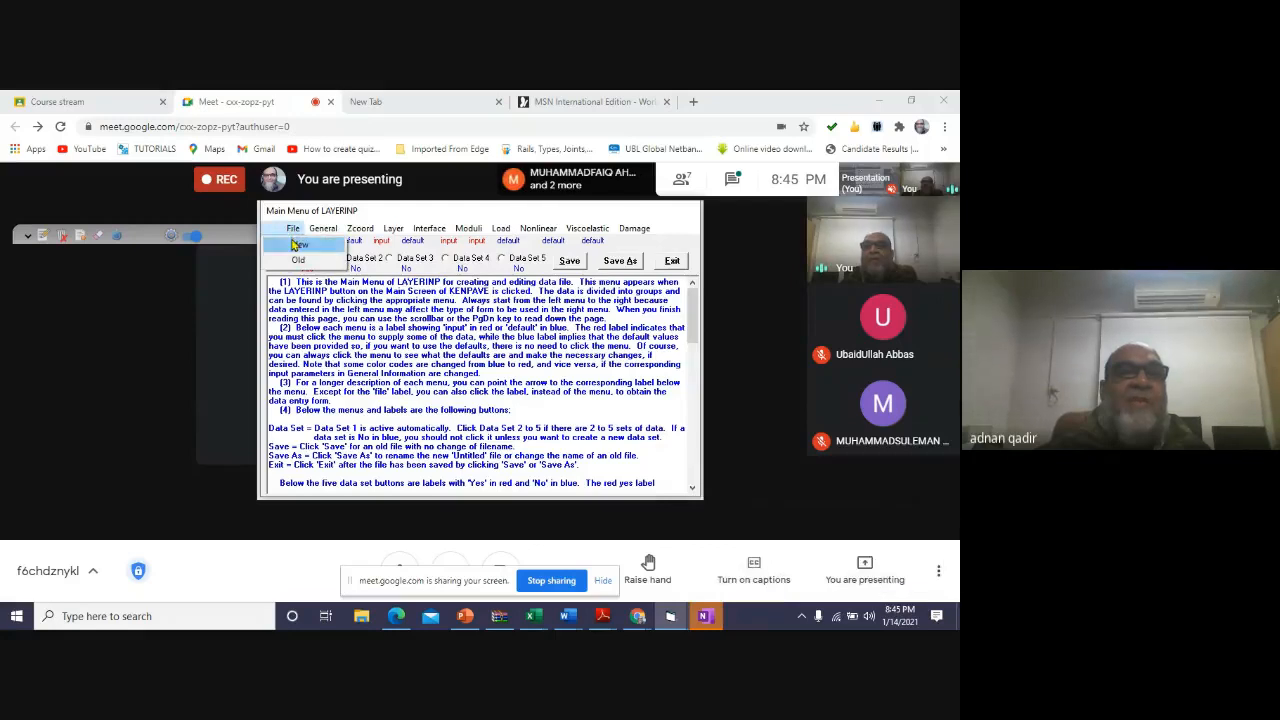
left_click(299, 245)
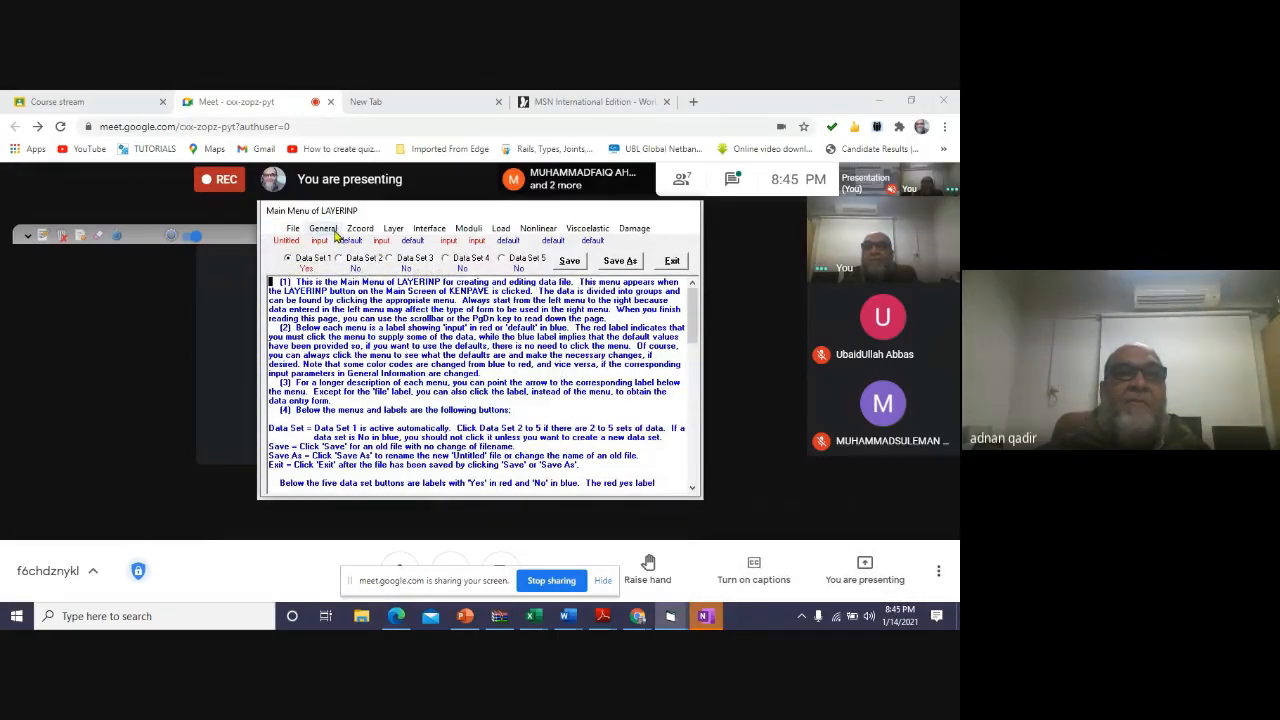
- Title data set 1 'Example 2.11 pager 74' with three layers and two analysis depths
left_click(324, 228)
type("Example 2.11")
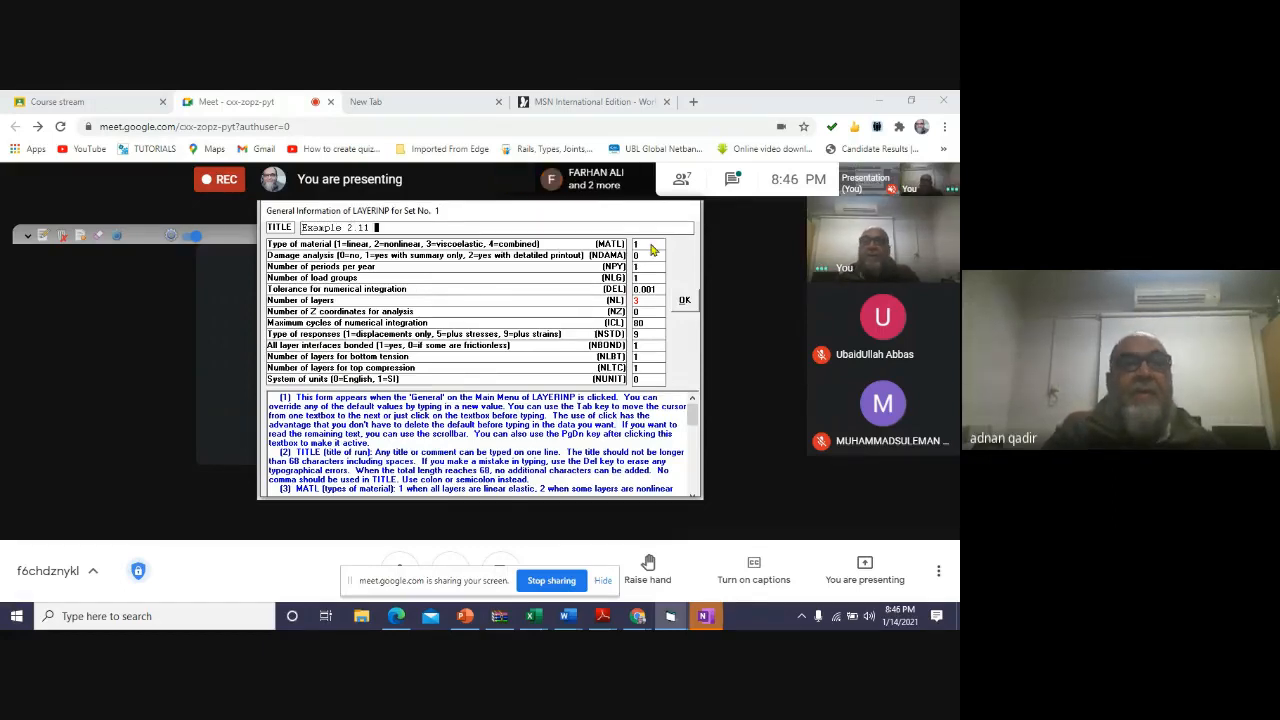
type("pager 74")
left_click(648, 311)
type("2")
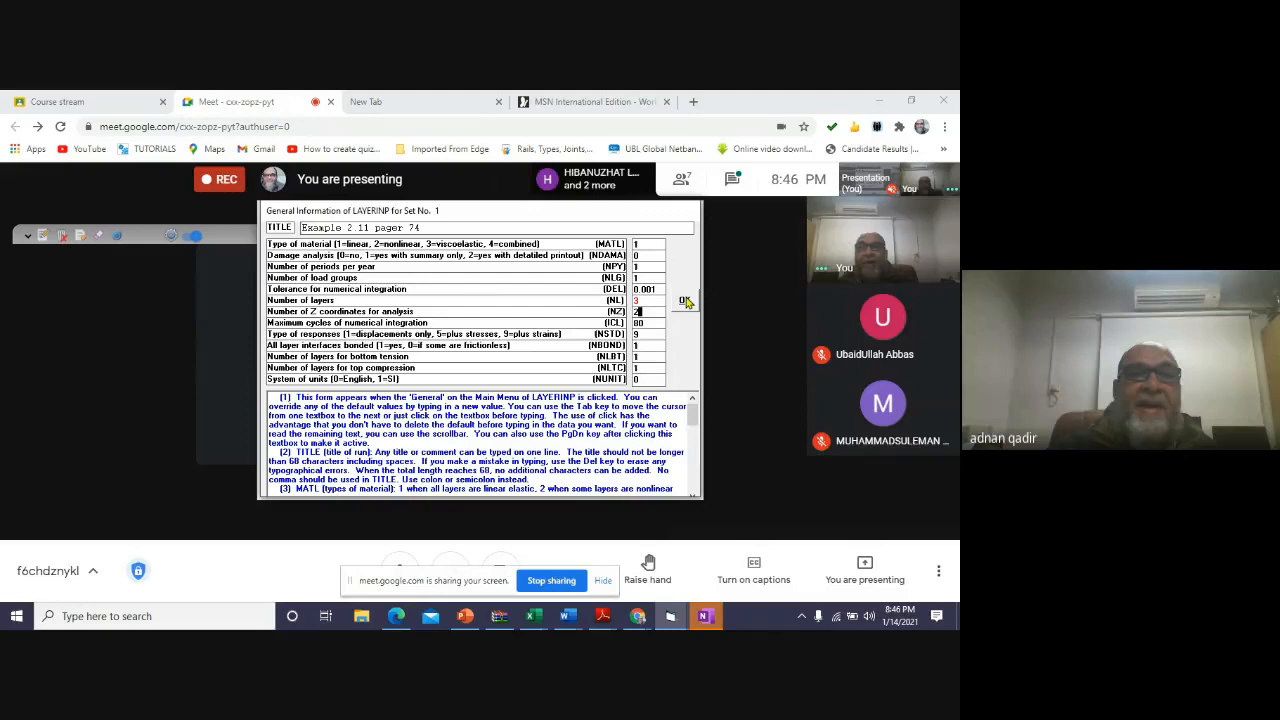
- Confirm the general information and enter the Z coordinates for the analysis depths
left_click(684, 301)
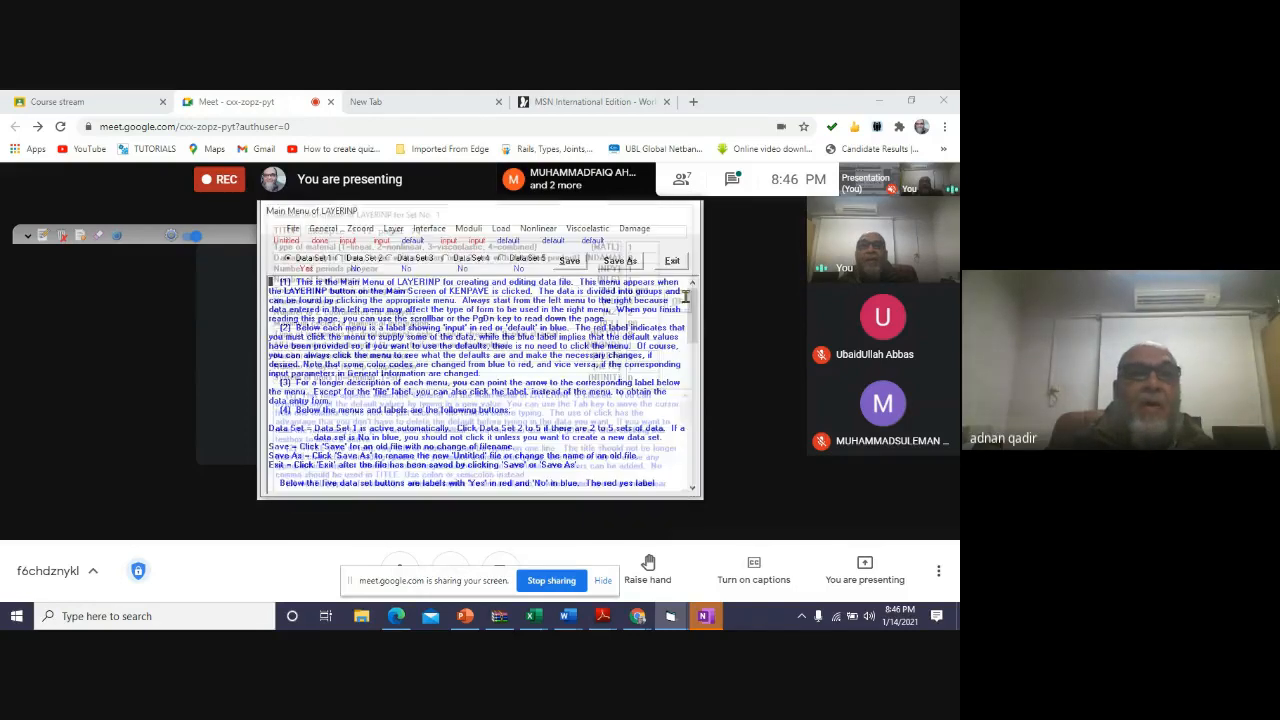
left_click(360, 228)
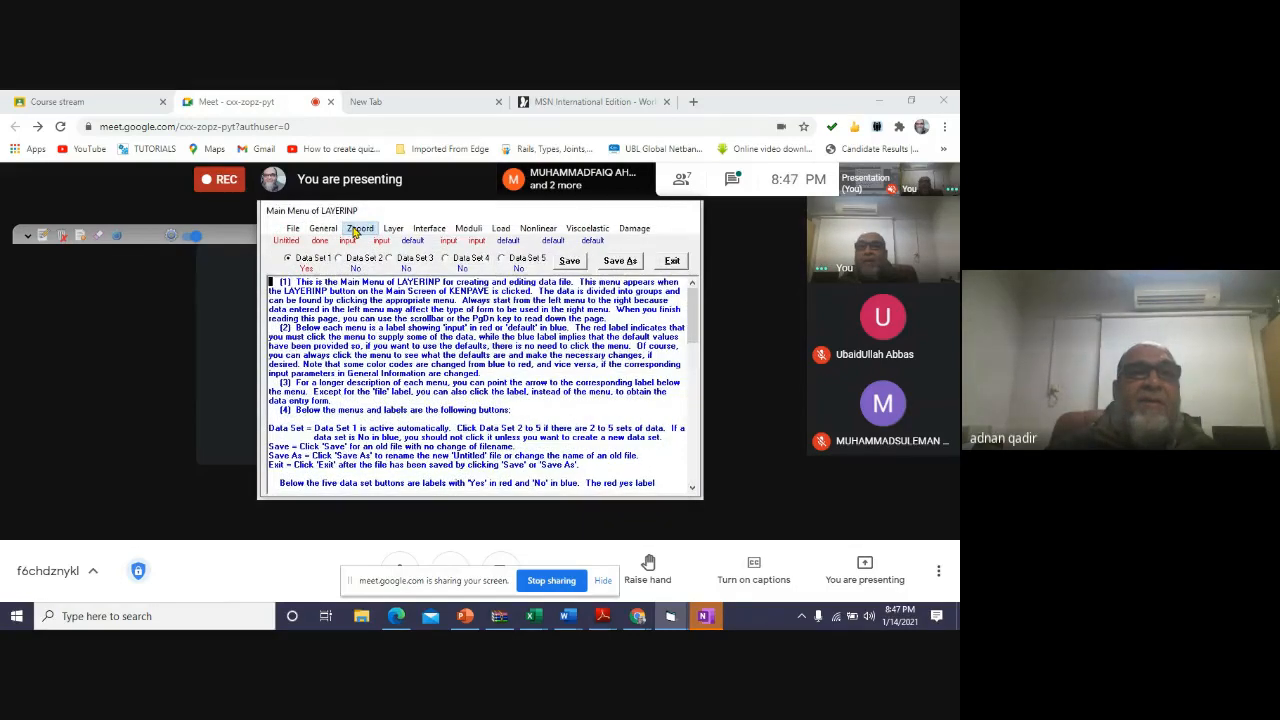
left_click(360, 228)
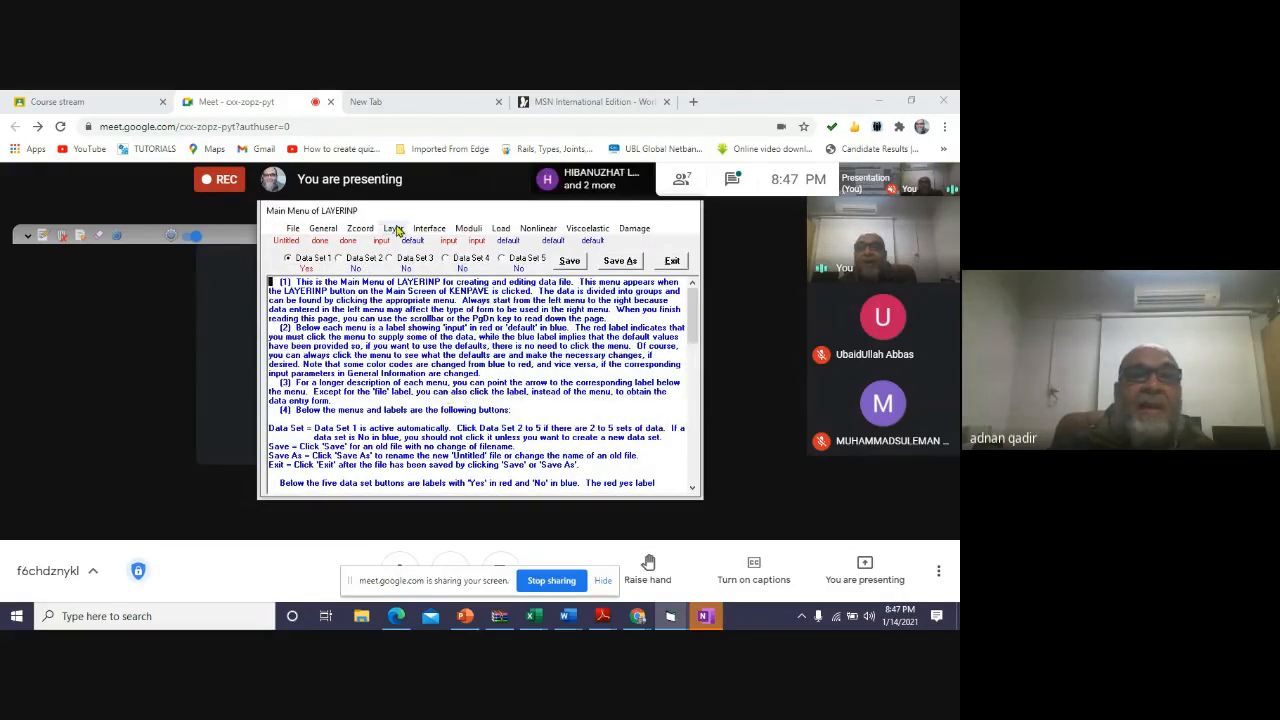
- Enter 6 in thickness for layers 1 and 2 and Poisson's ratio 0.5 for all layers
left_click(394, 228)
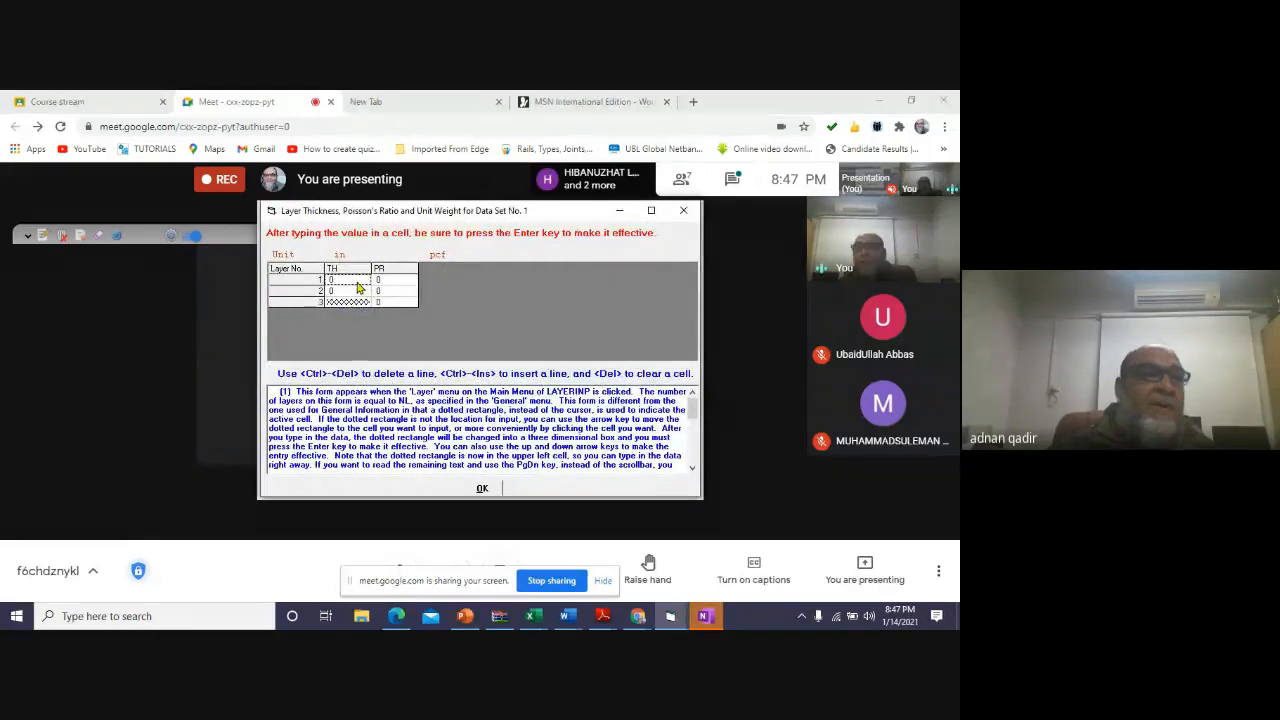
type("6")
left_click(395, 302)
type(".5")
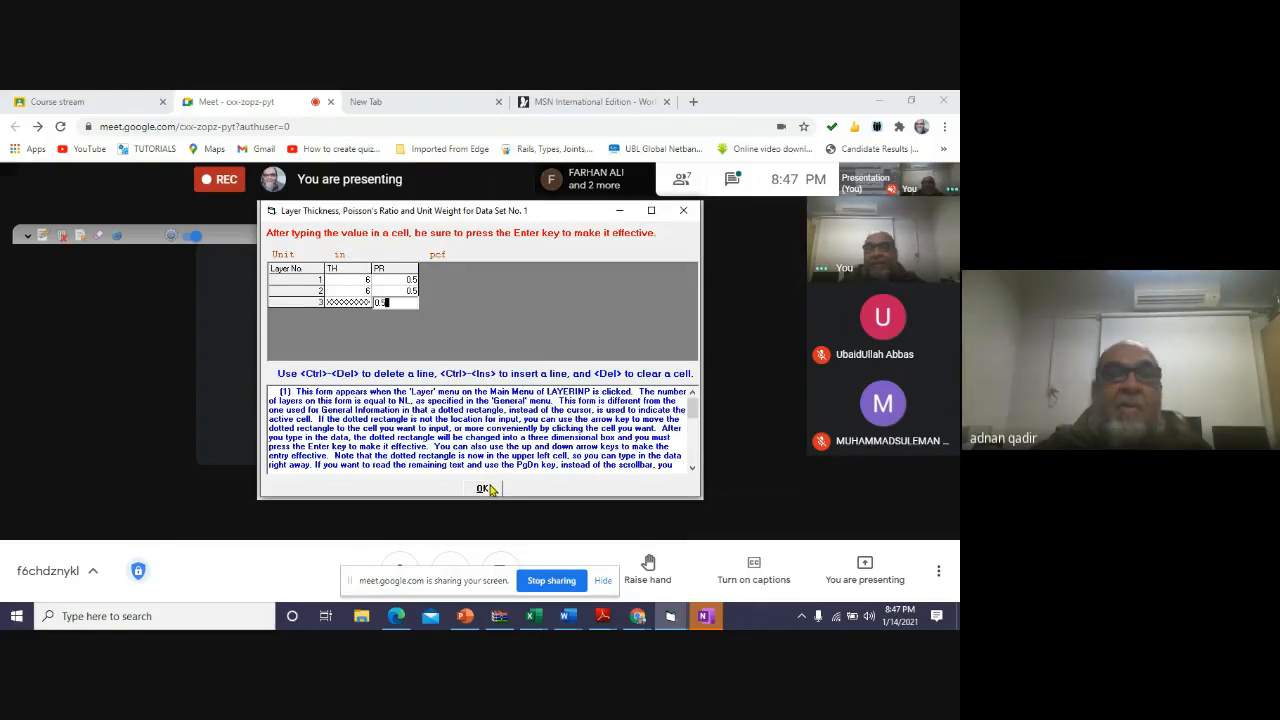
left_click(483, 488)
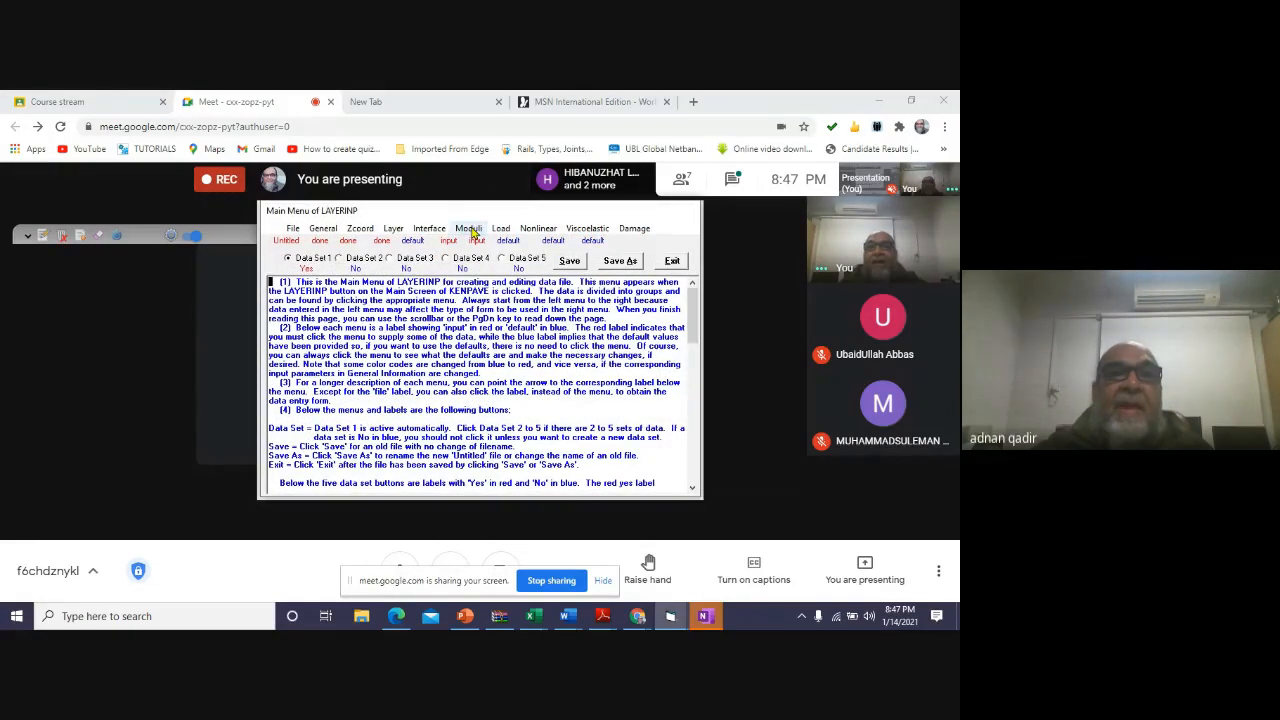
- Enter the period 1 layer moduli, with layer 1 at 400,000 psi
left_click(468, 228)
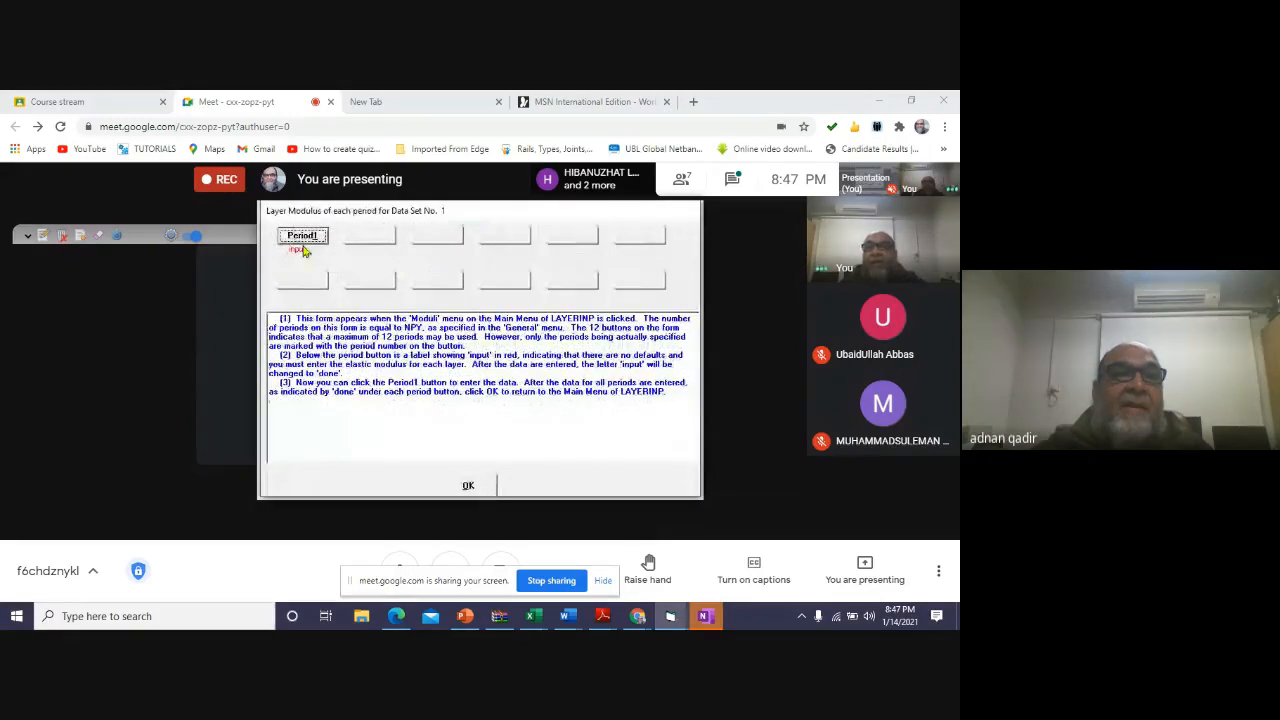
left_click(302, 235)
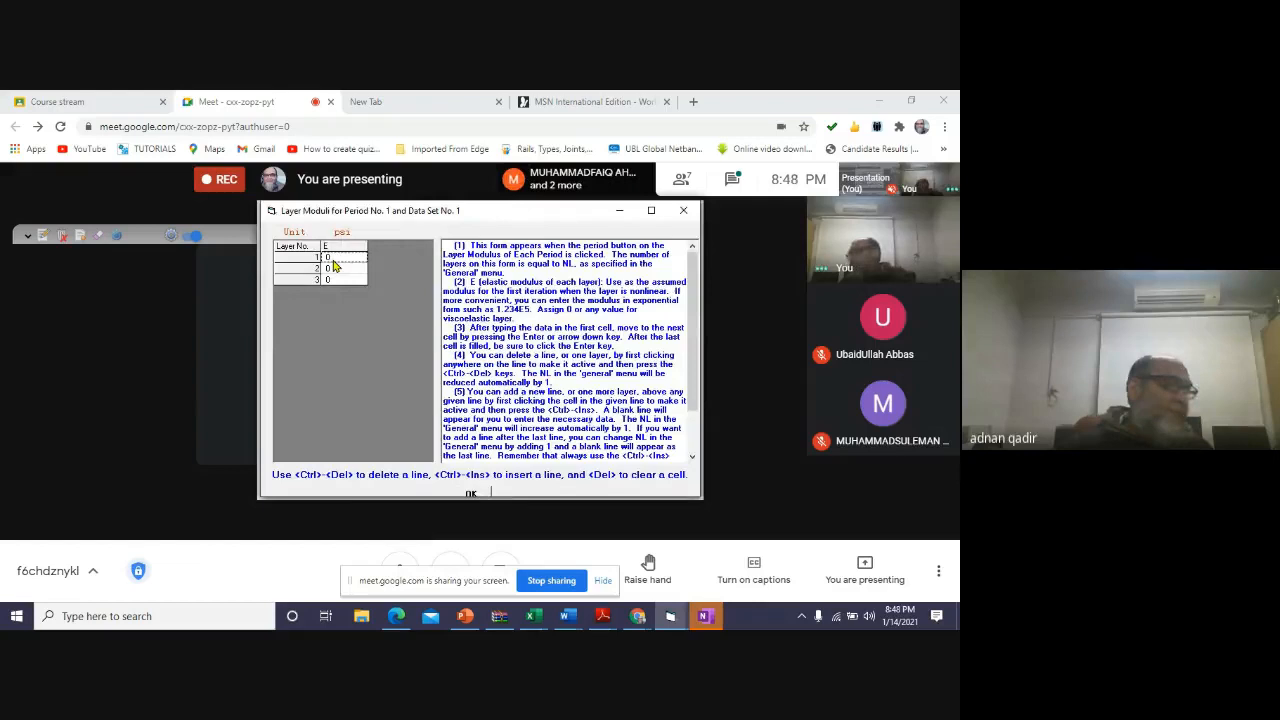
type("400000")
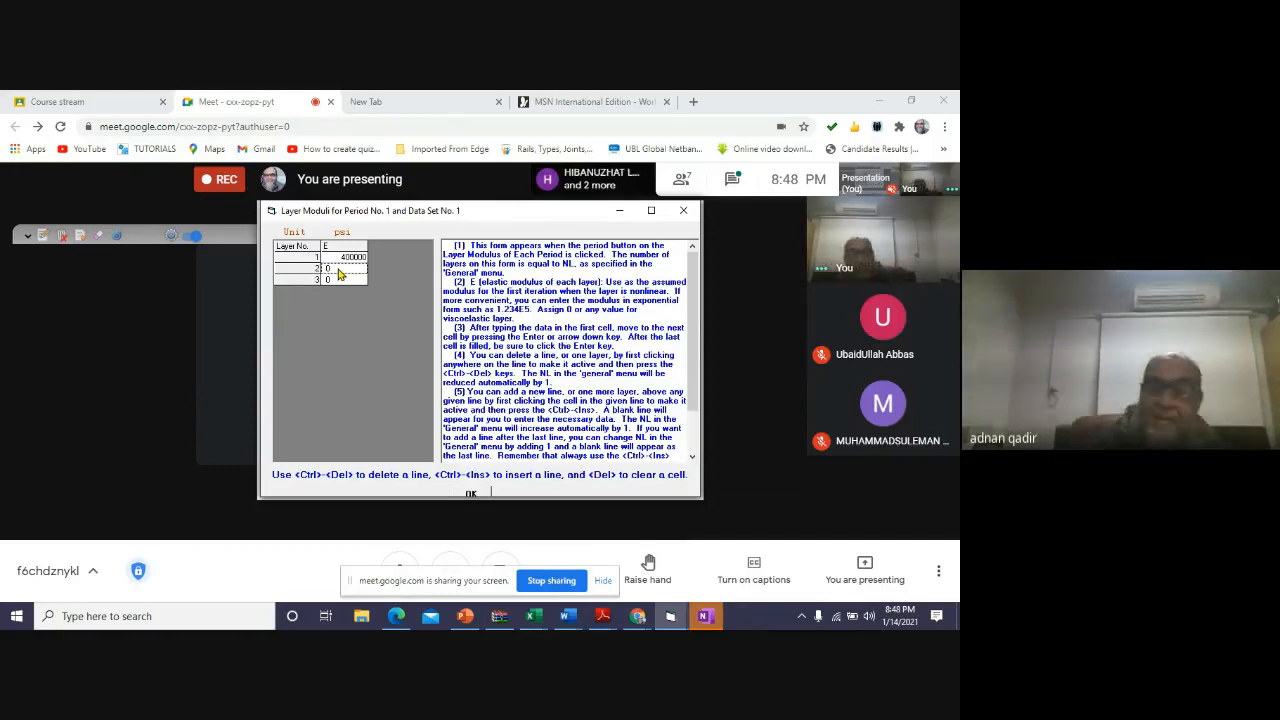
type("20000")
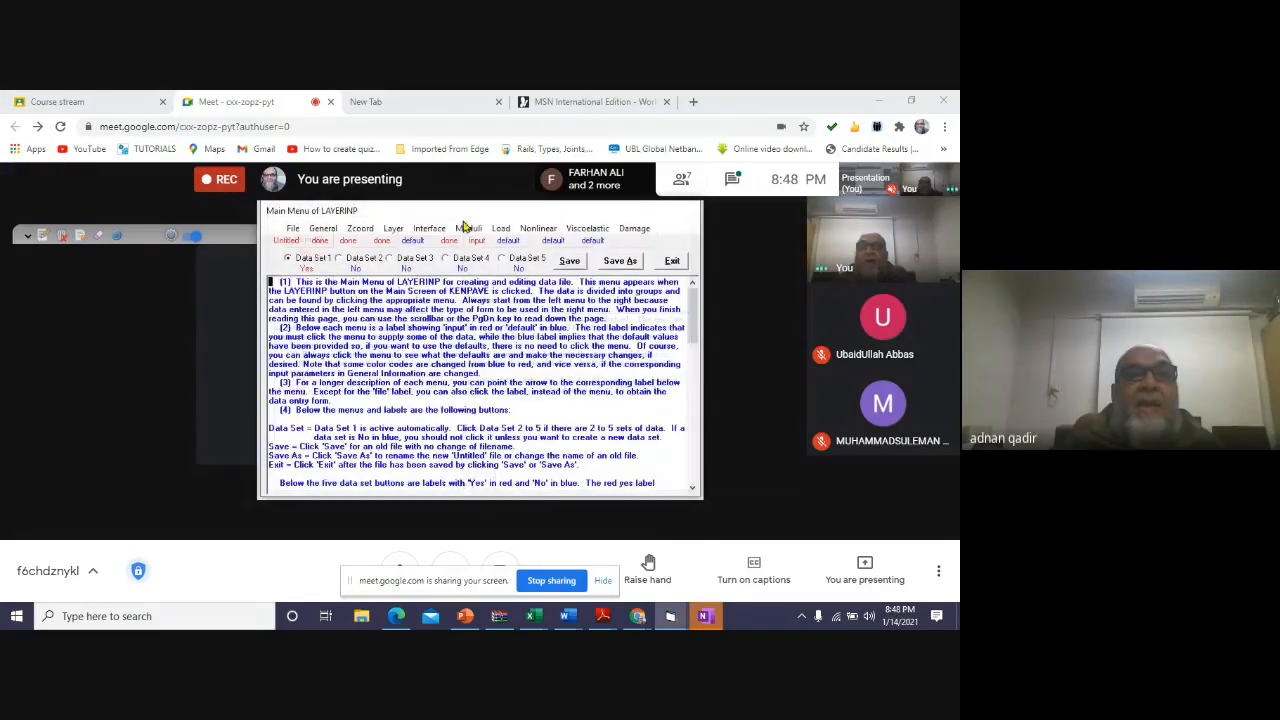
- Enter the load information with a 4.8-in contact radius and 120 psi pressure
left_click(501, 228)
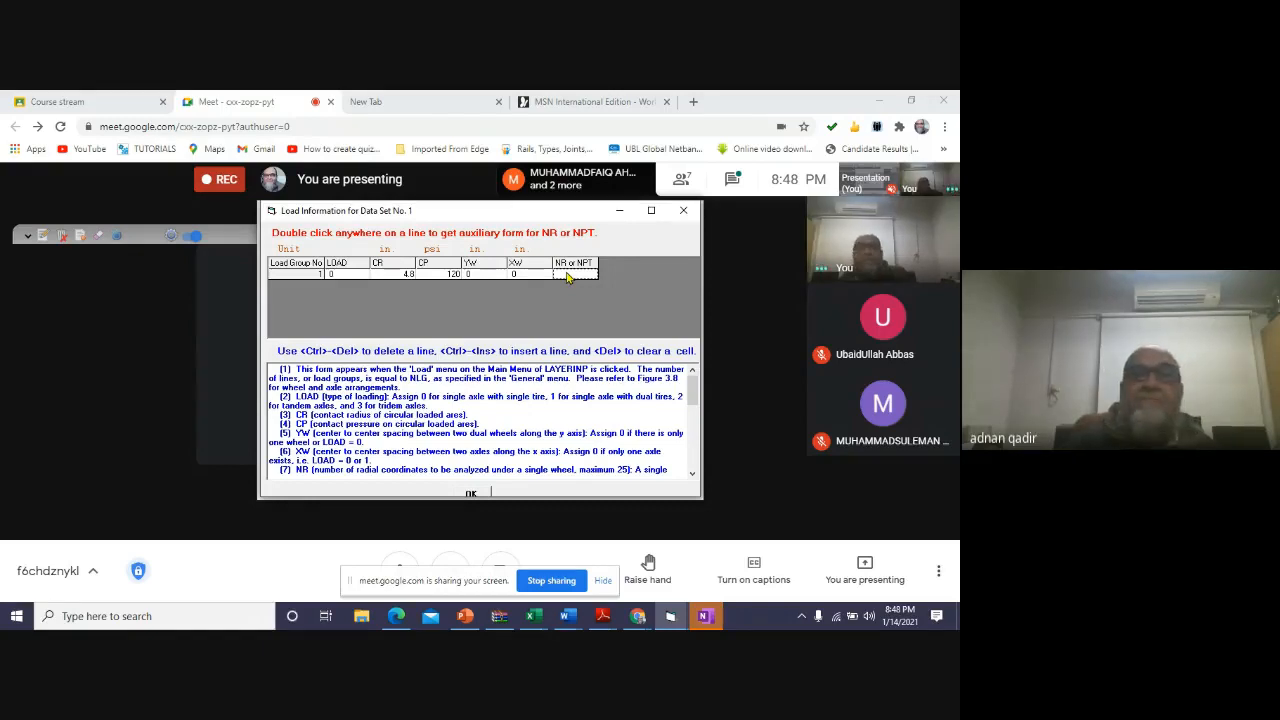
type("2")
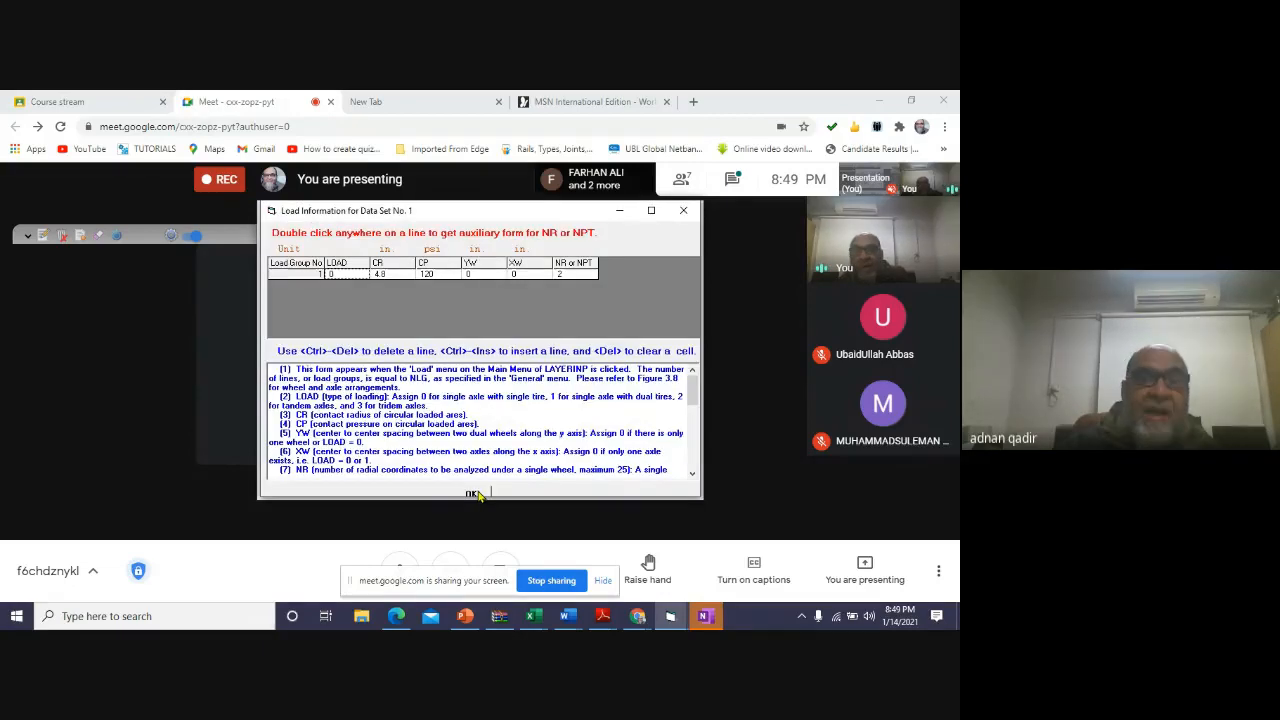
left_click(472, 494)
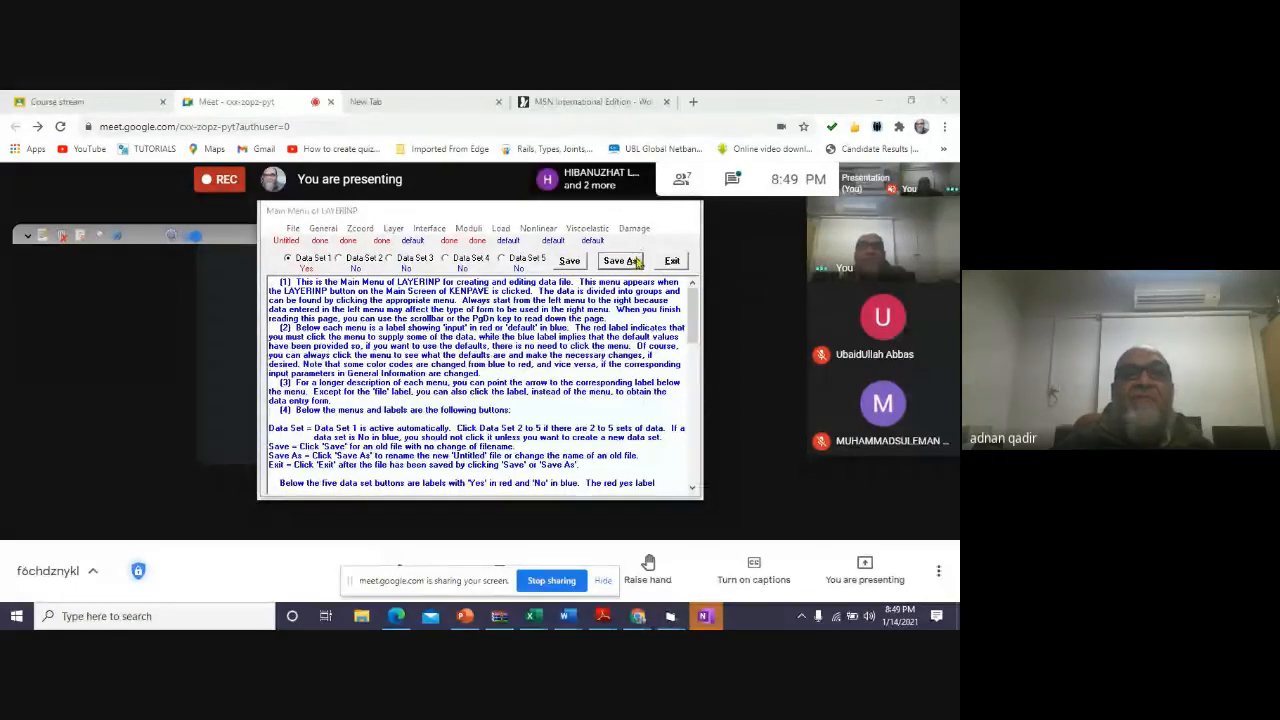
- Save the data as 'example 2.11 page 74.DAT' and acknowledge the confirmation
left_click(620, 261)
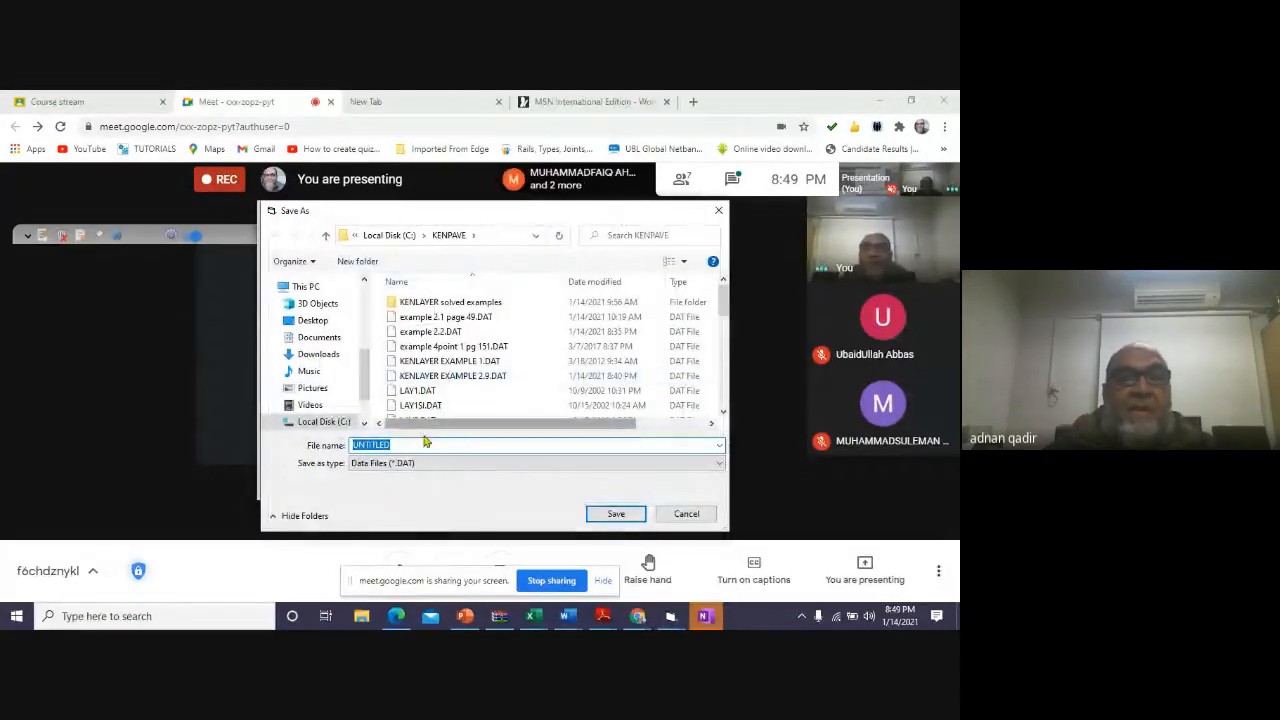
type("*")
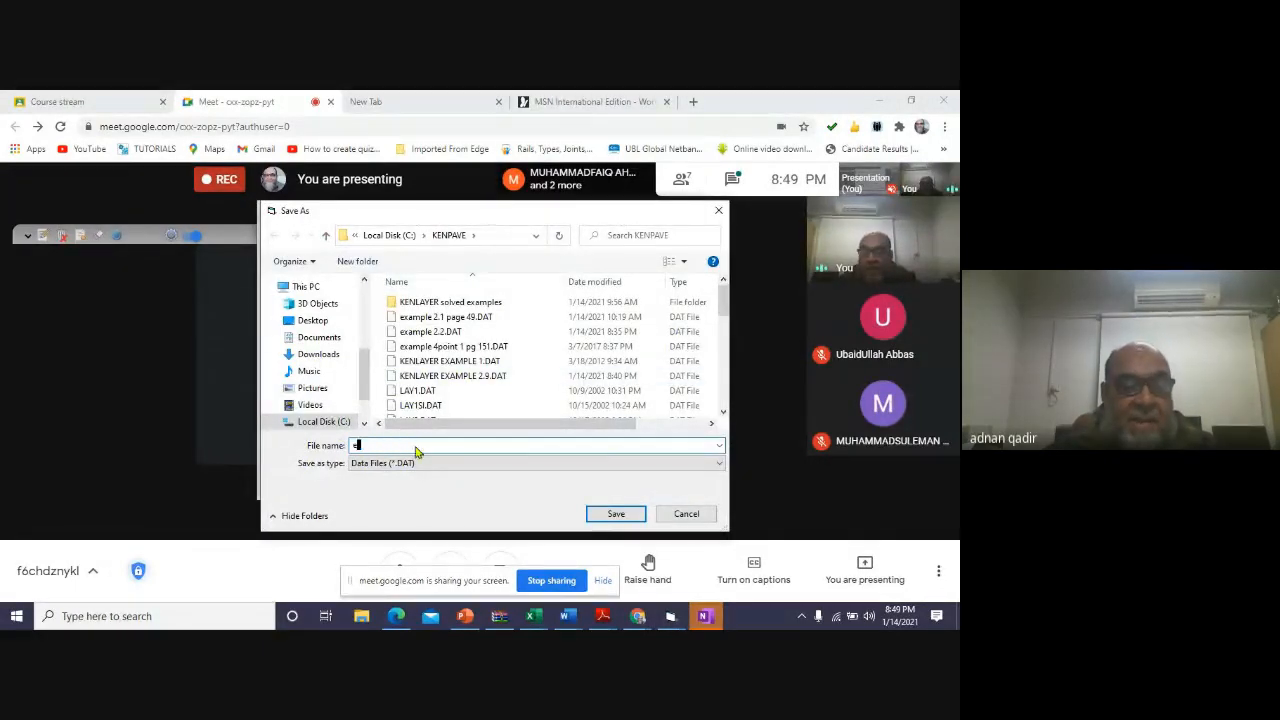
type("example")
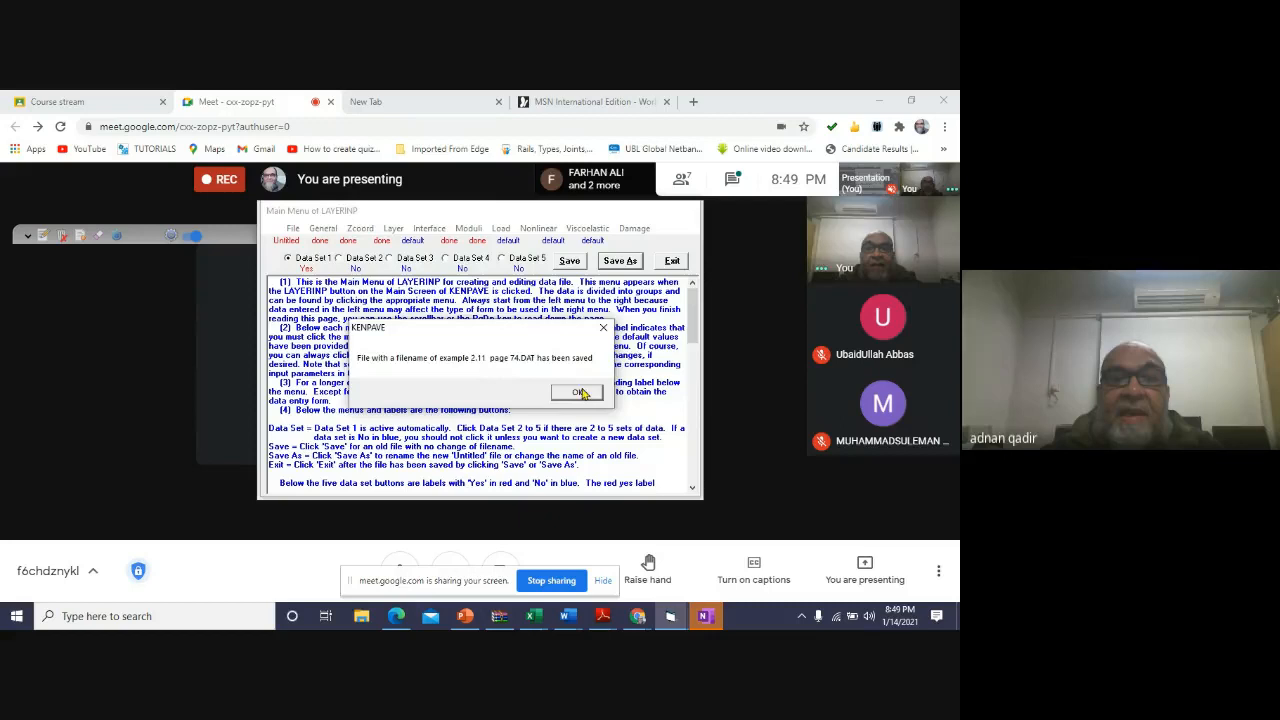
left_click(581, 392)
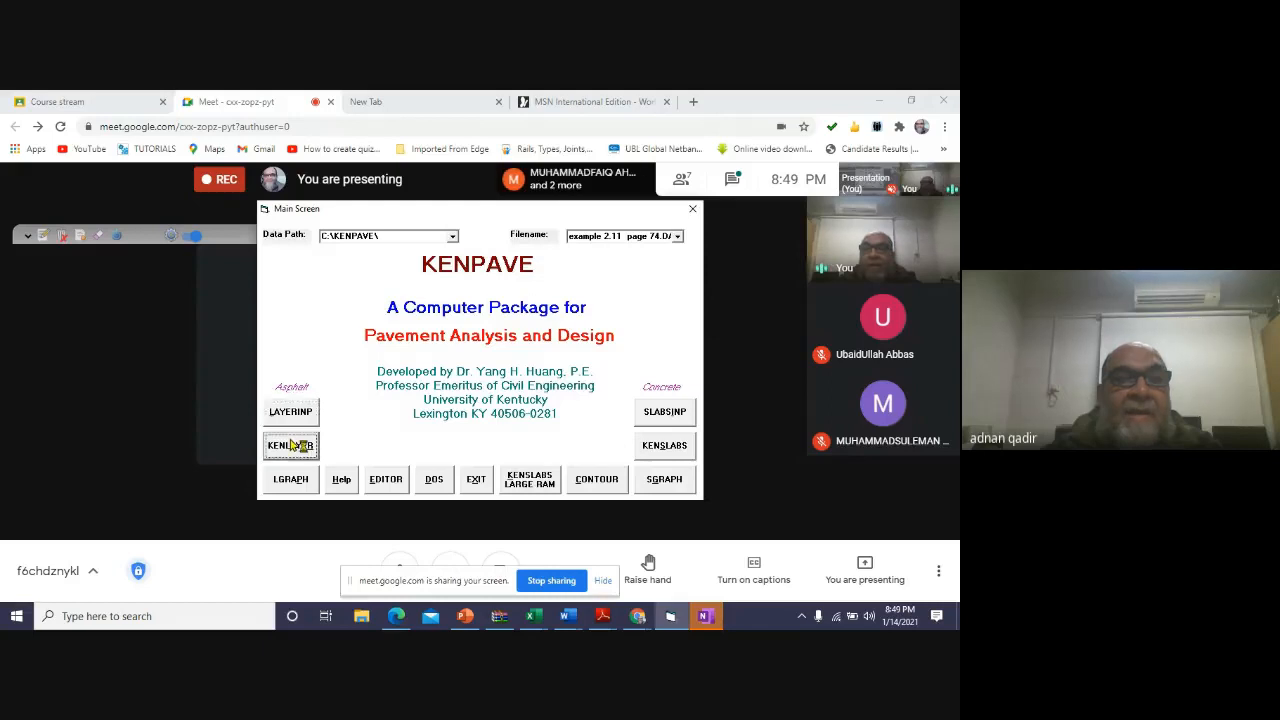
- Run KENLAYER on example 2.11 page 74 and dismiss the completion message
left_click(291, 445)
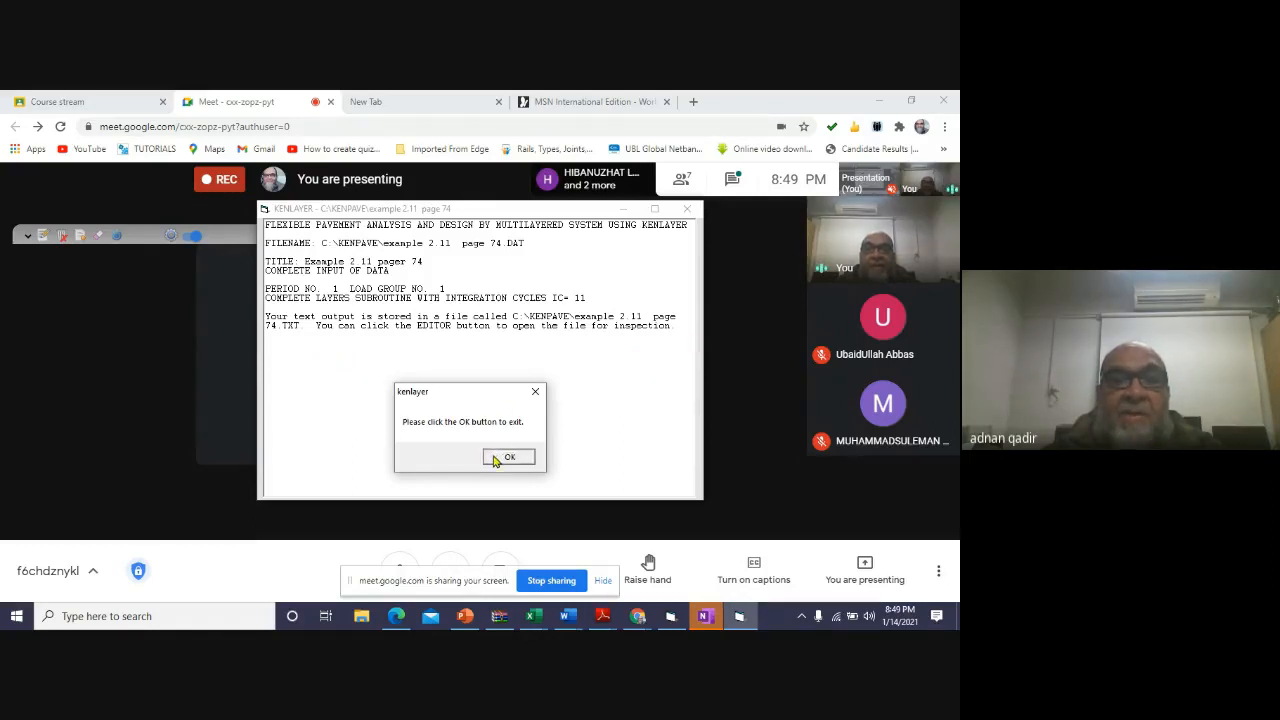
left_click(509, 456)
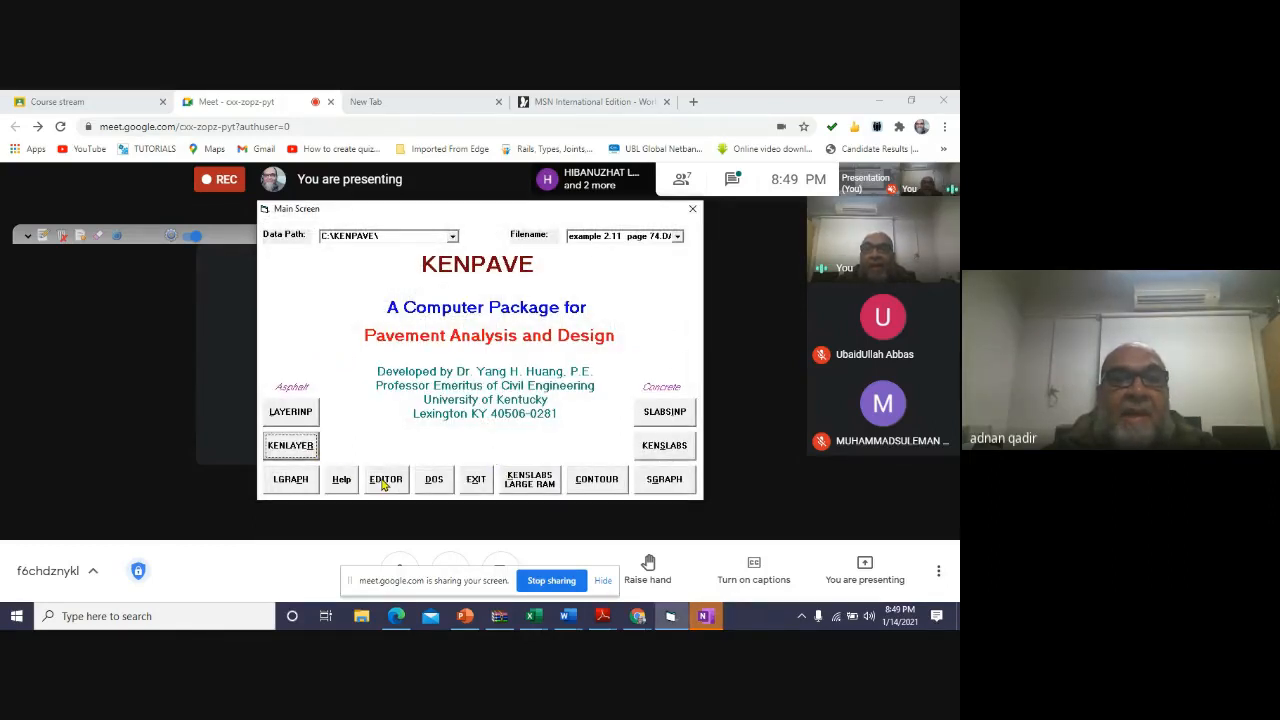
- Open 'example 2.11 page 74.txt' in the Editor and maximize the output window
left_click(385, 479)
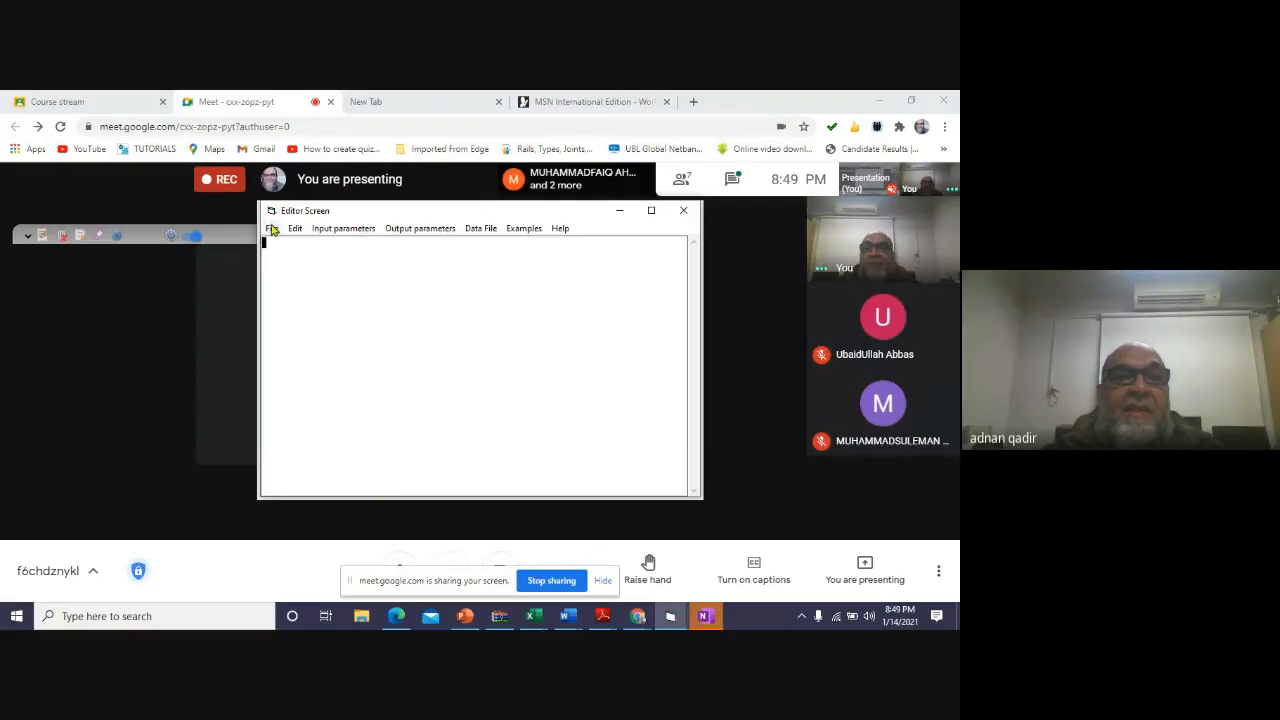
left_click(272, 228)
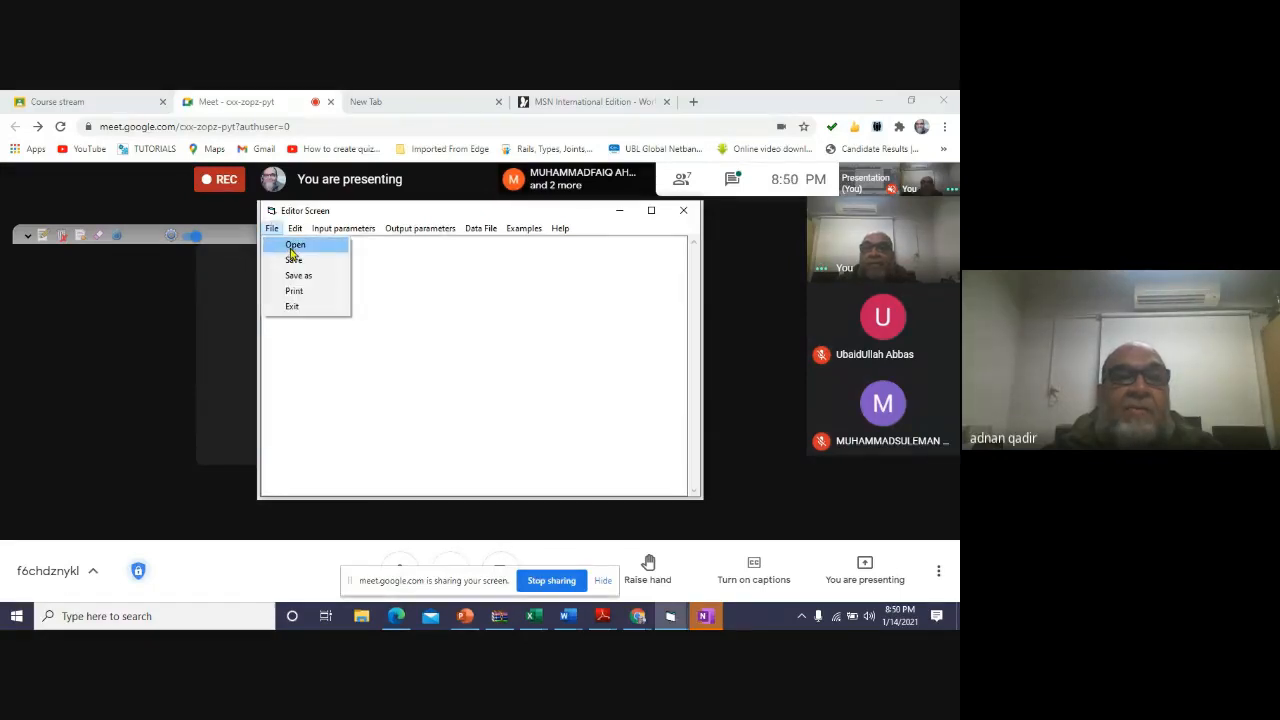
left_click(295, 245)
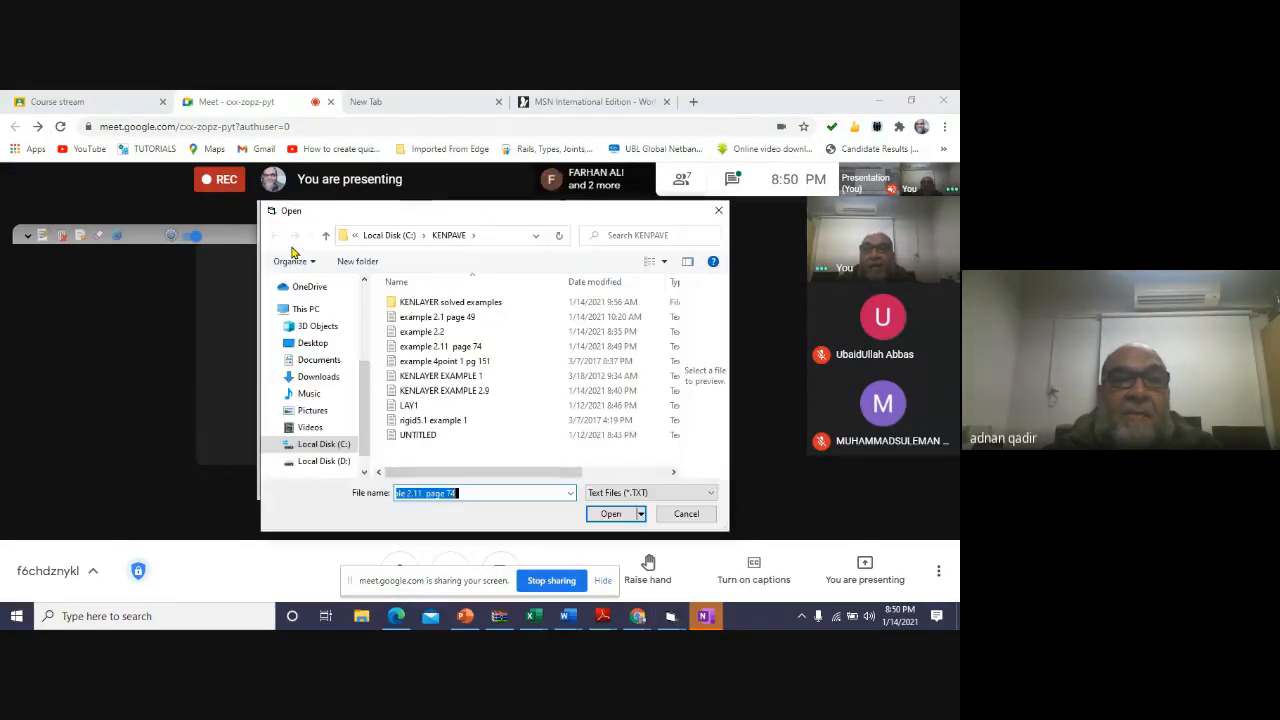
left_click(437, 317)
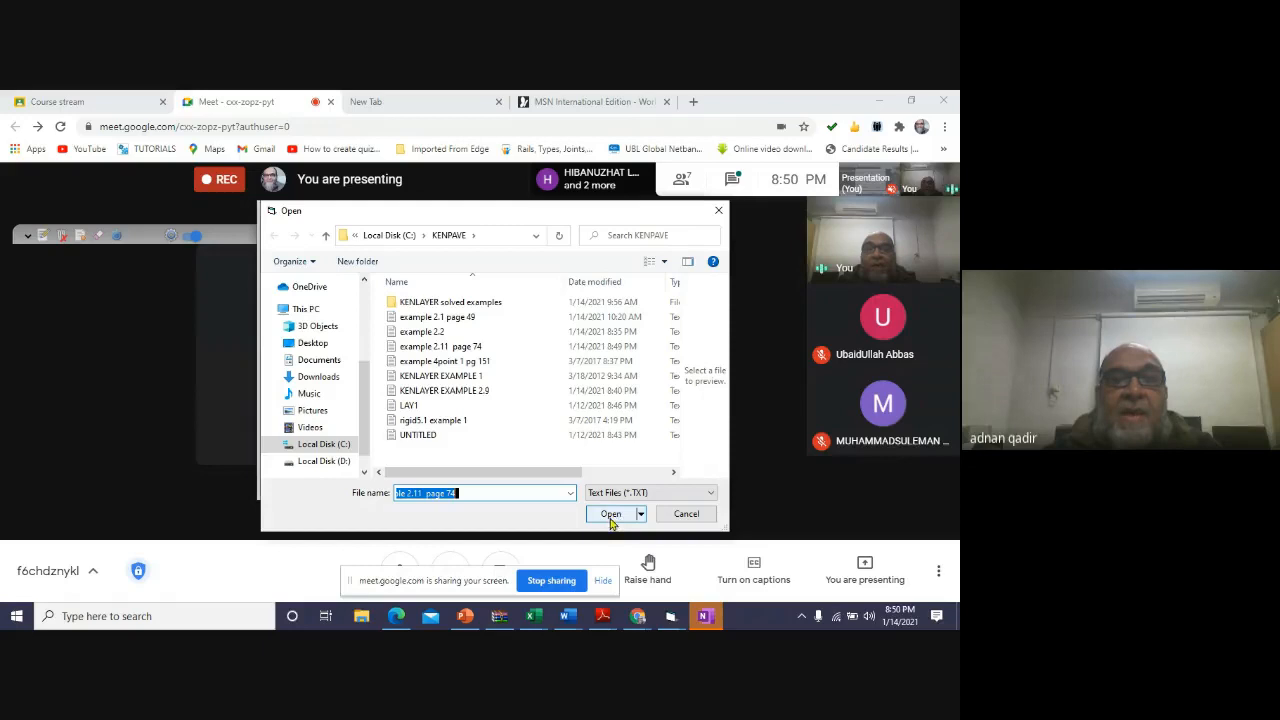
left_click(611, 513)
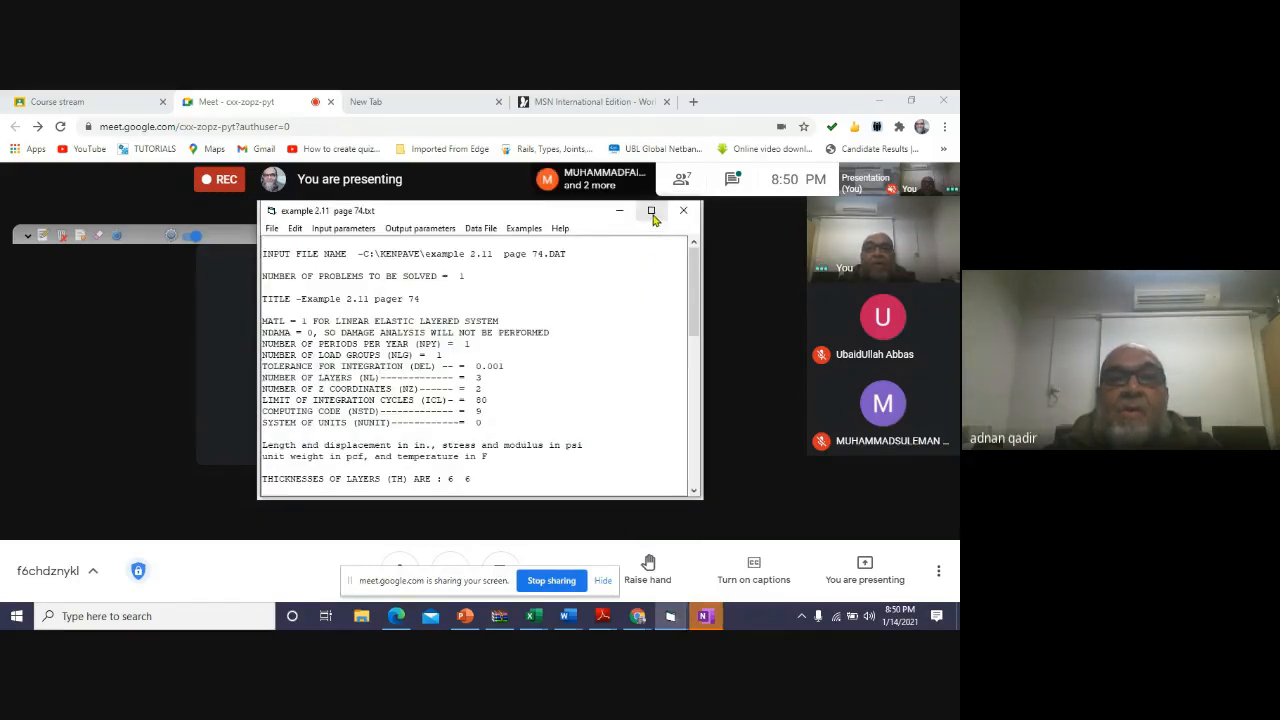
left_click(650, 210)
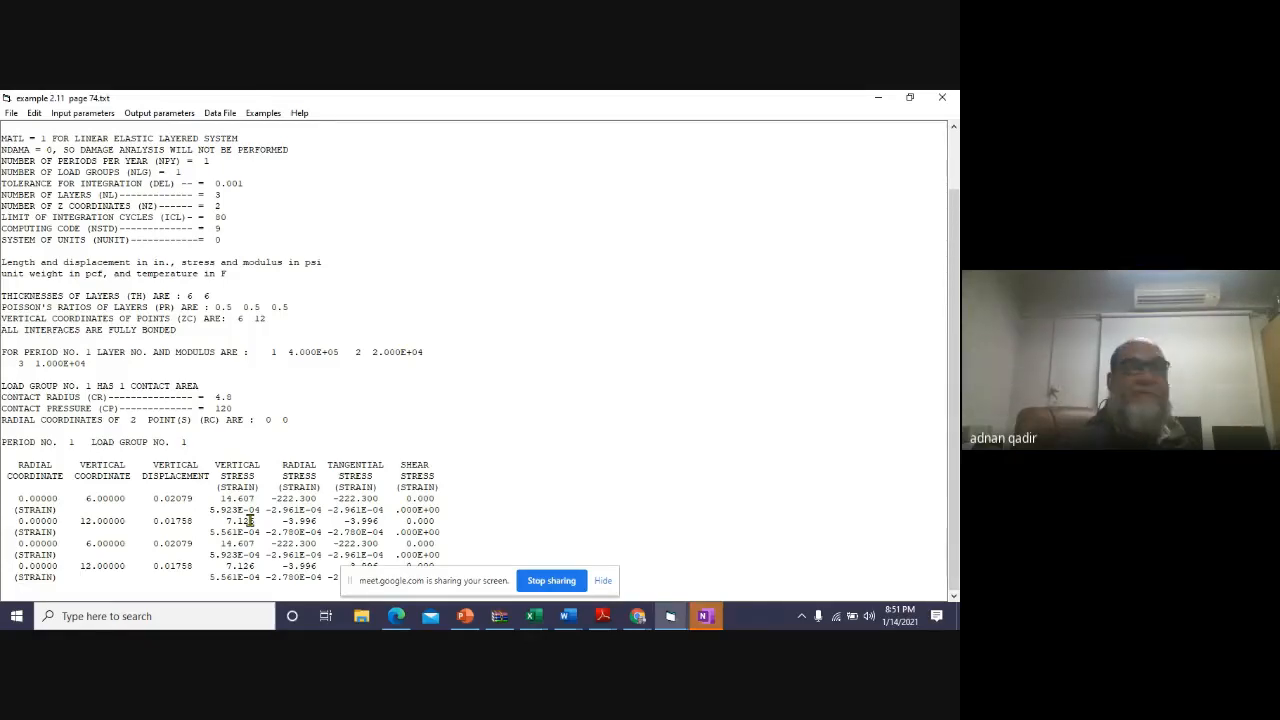
mouse_move(918, 544)
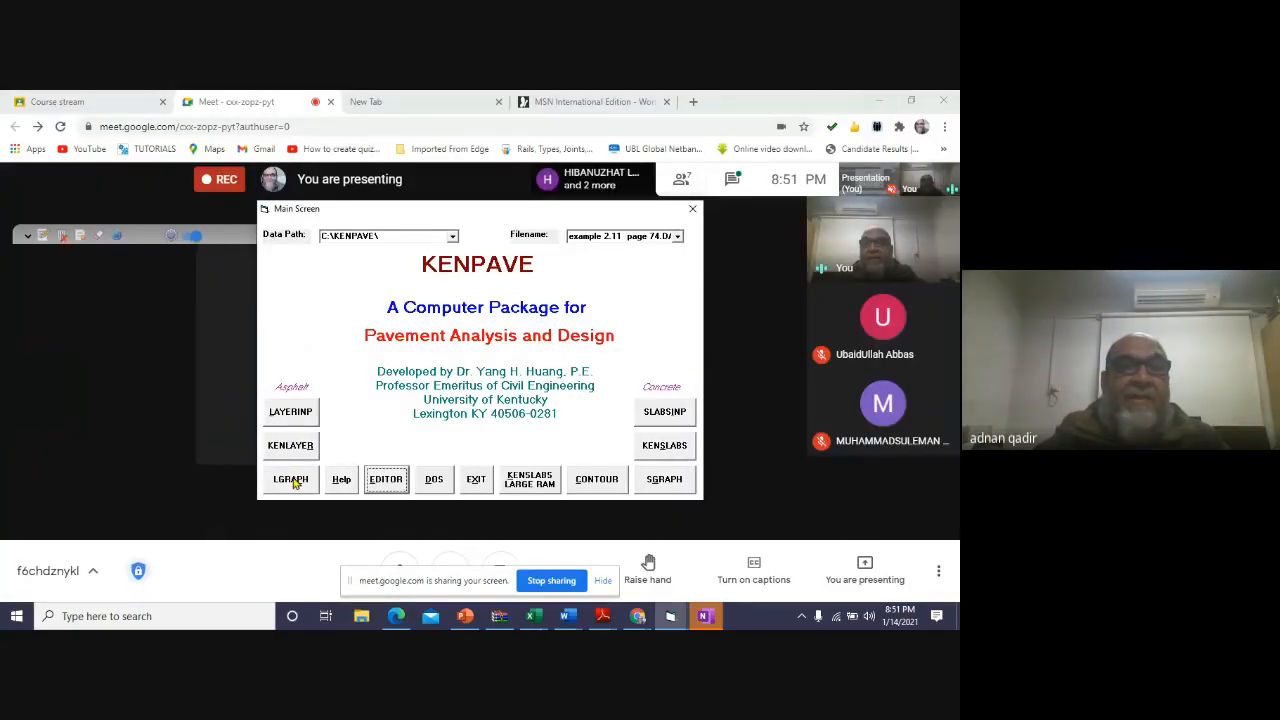
- Display the Example 2.11 layer graph in LGRAPH and decline printing it
left_click(290, 479)
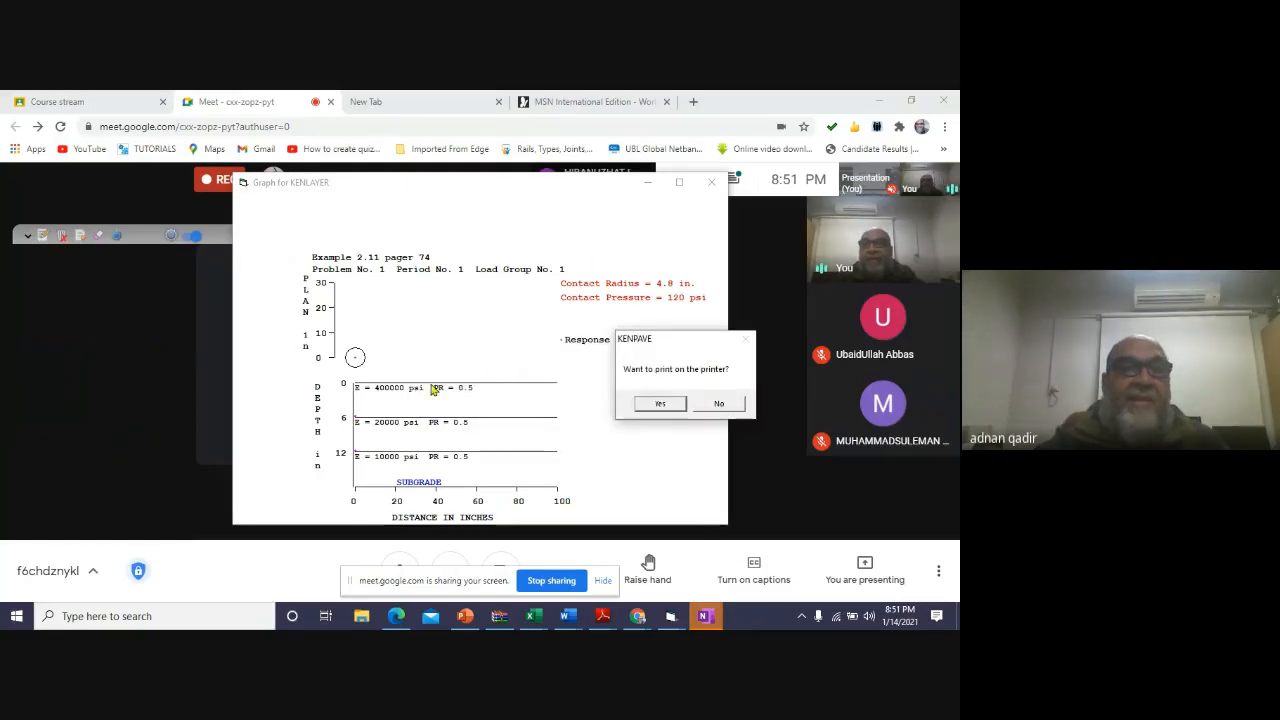
mouse_move(365, 373)
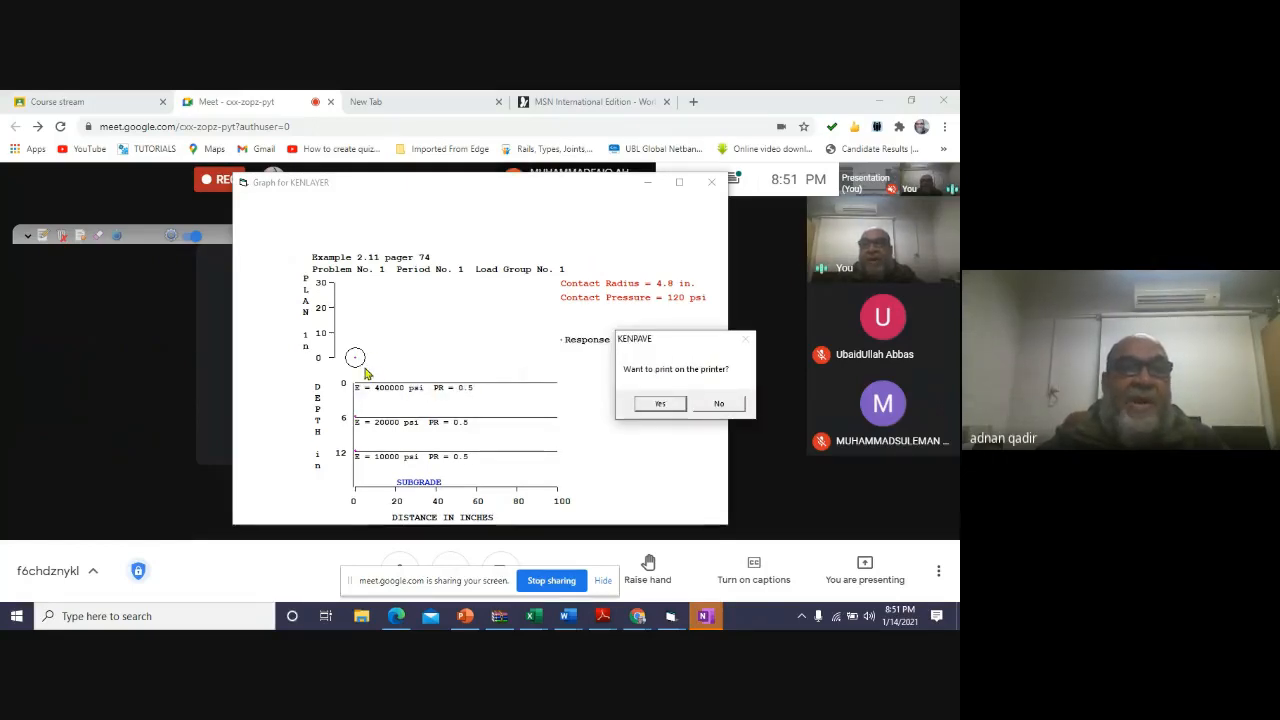
mouse_move(390, 440)
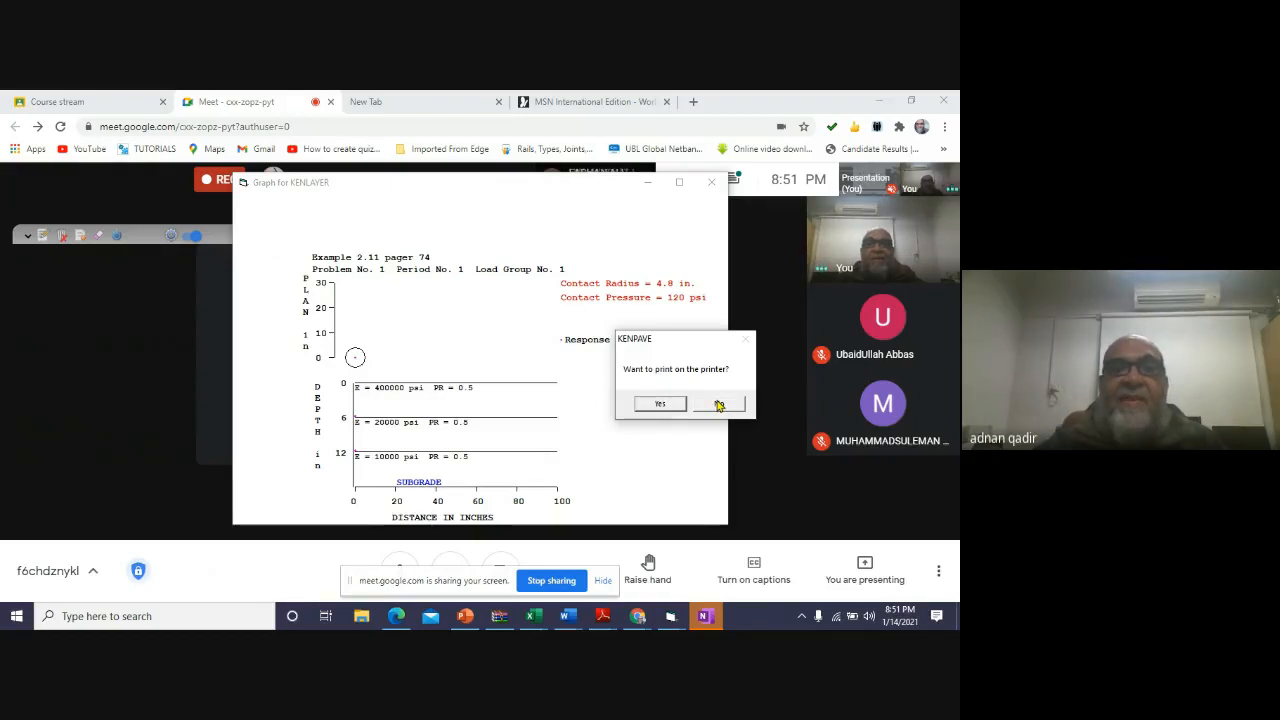
left_click(718, 404)
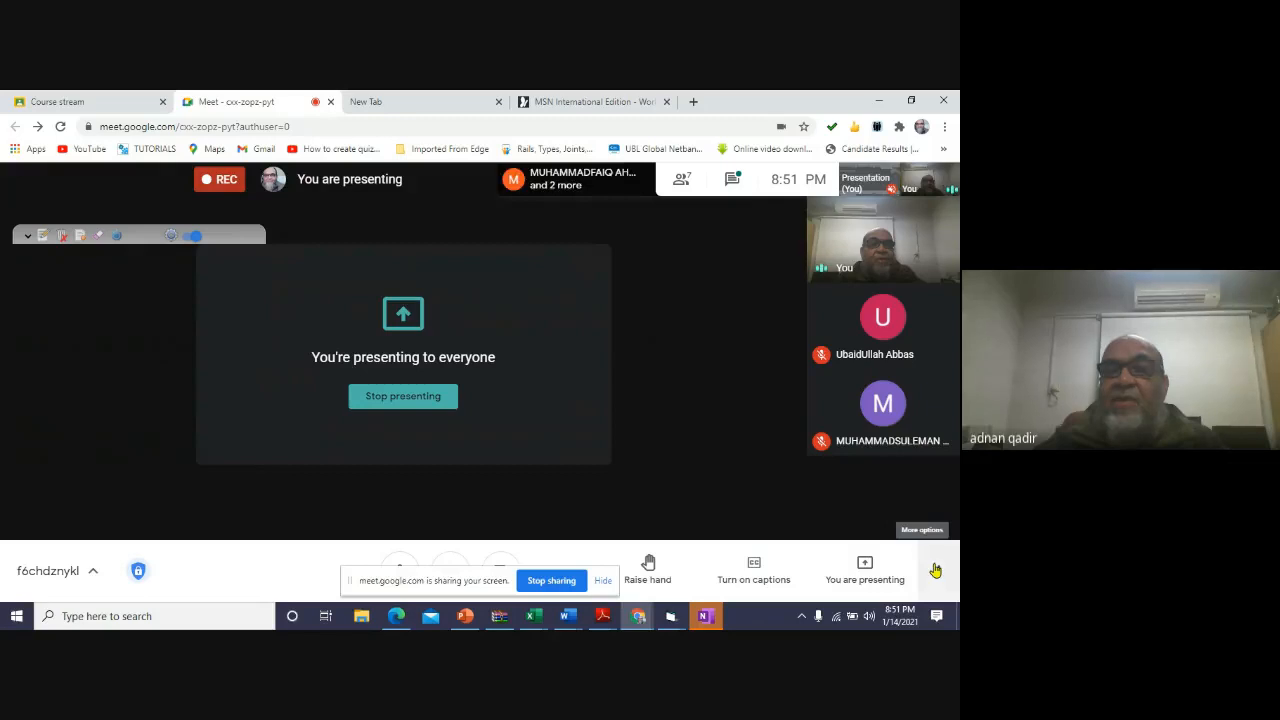
- Open Google Meet's More options menu to reach the stop-recording option
left_click(935, 570)
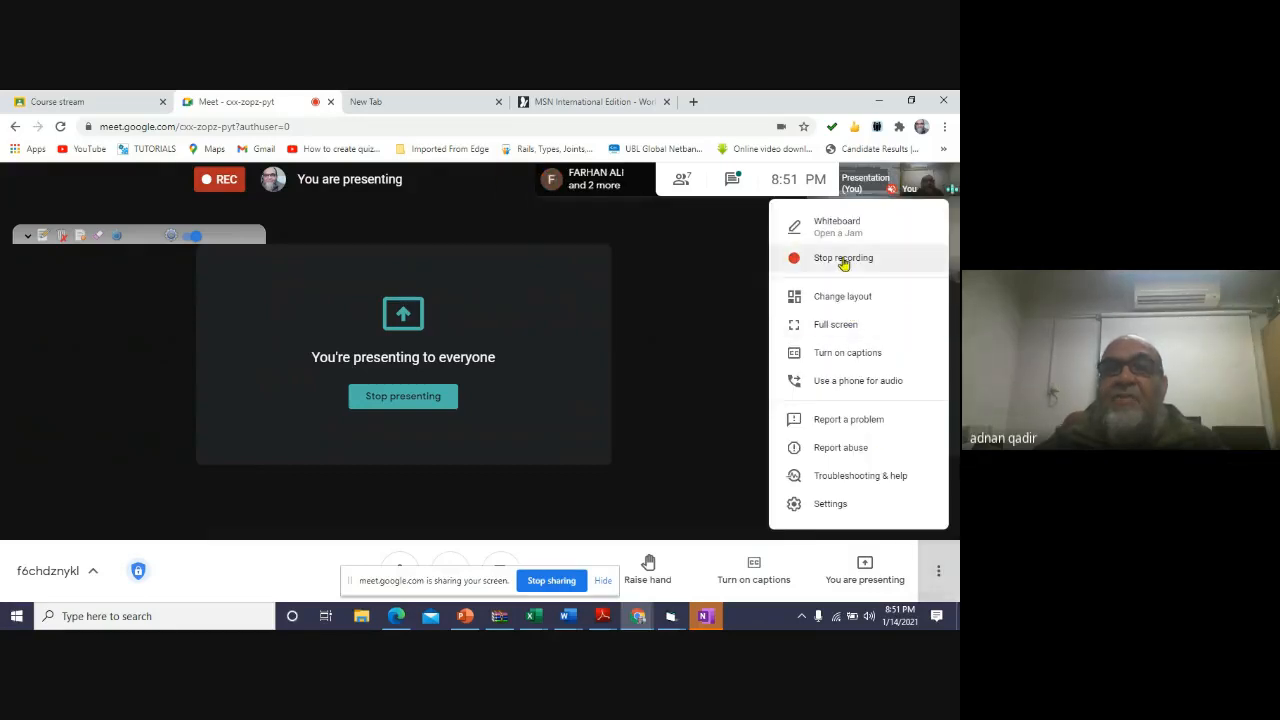